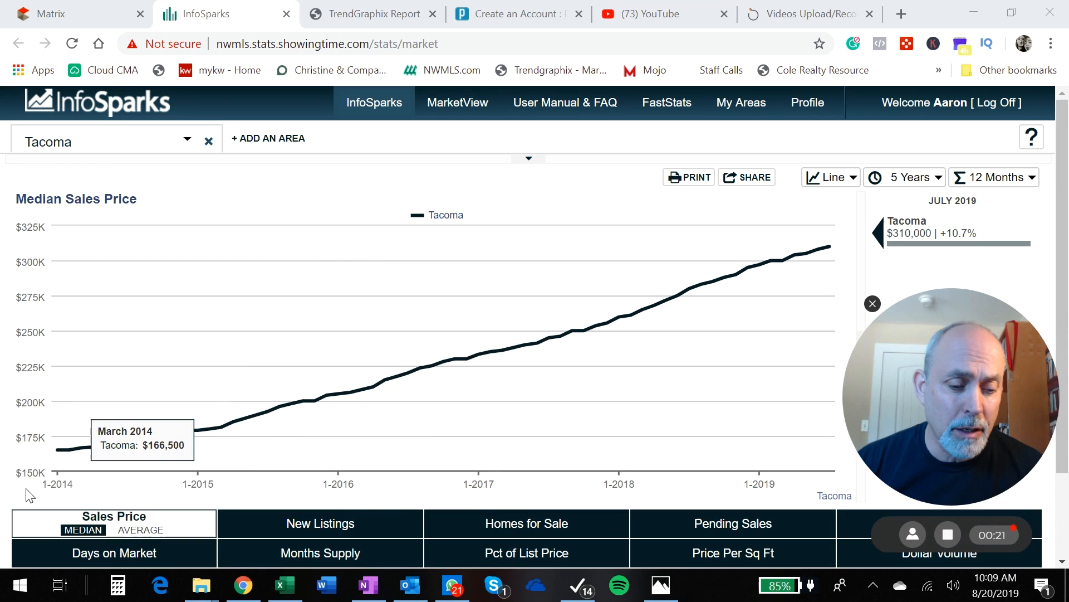
{"action": "mouse_move", "coordinate": [57, 451]}
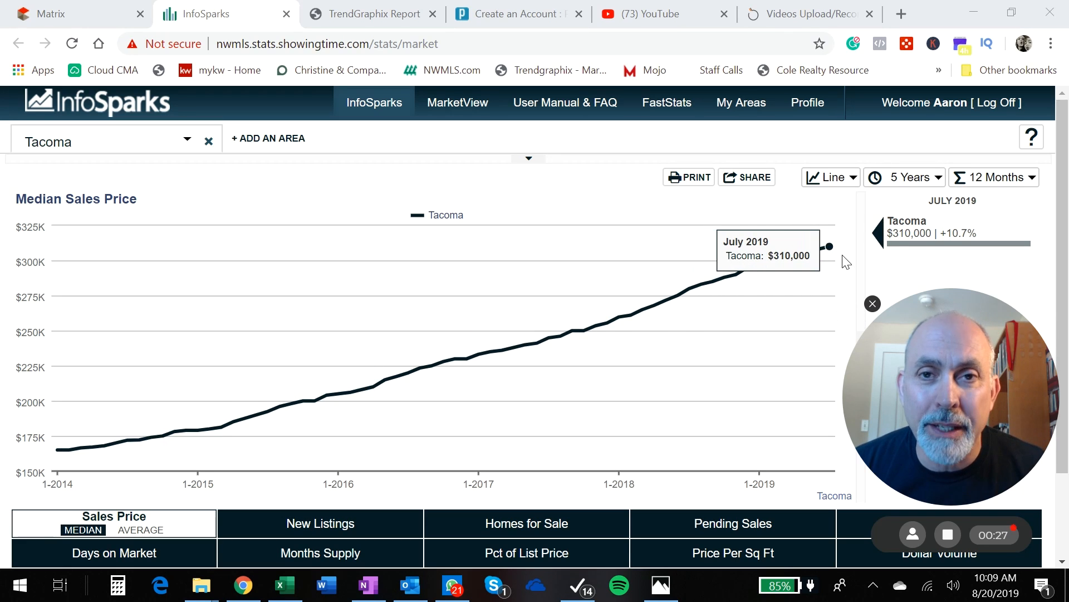
- Bring the MOI Tacoma.png months-of-inventory area chart (5/18–7/19, peak 1.7) into view
{"action": "left_click_drag", "start_coordinate": [945, 395], "coordinate": [212, 357]}
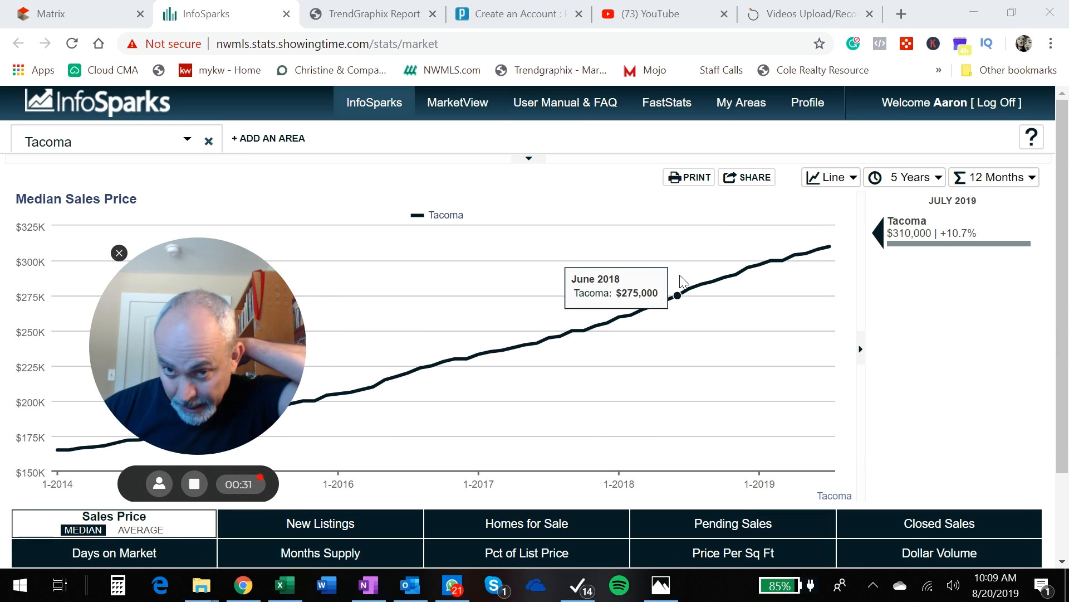
{"action": "mouse_move", "coordinate": [809, 257]}
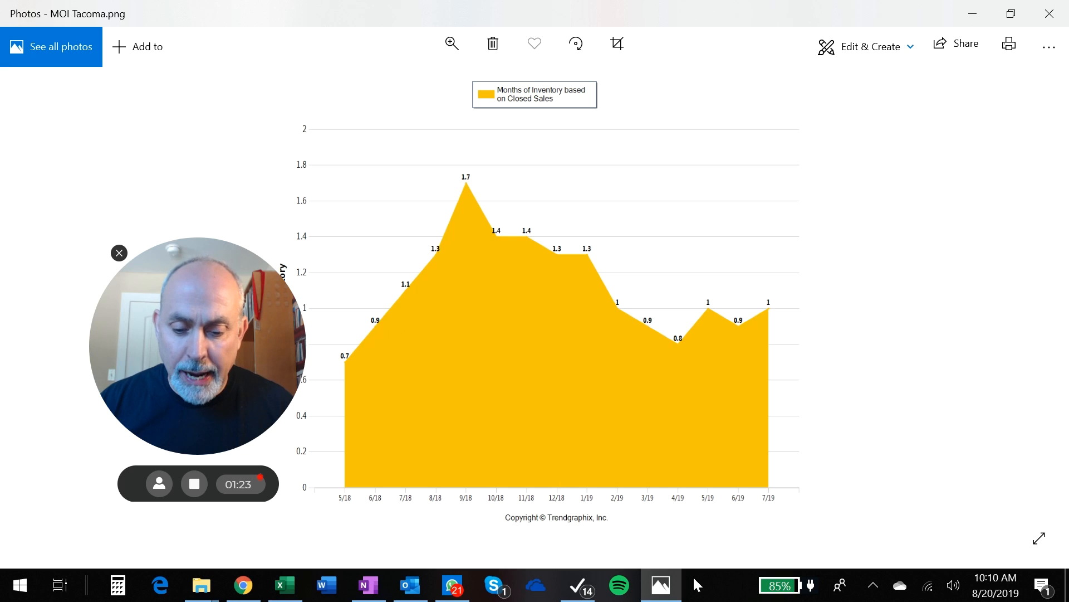
- Restore Photos from the taskbar and advance to the Tacoma Overall.png for-sale/sold/new-listings chart
{"action": "left_click", "coordinate": [242, 585]}
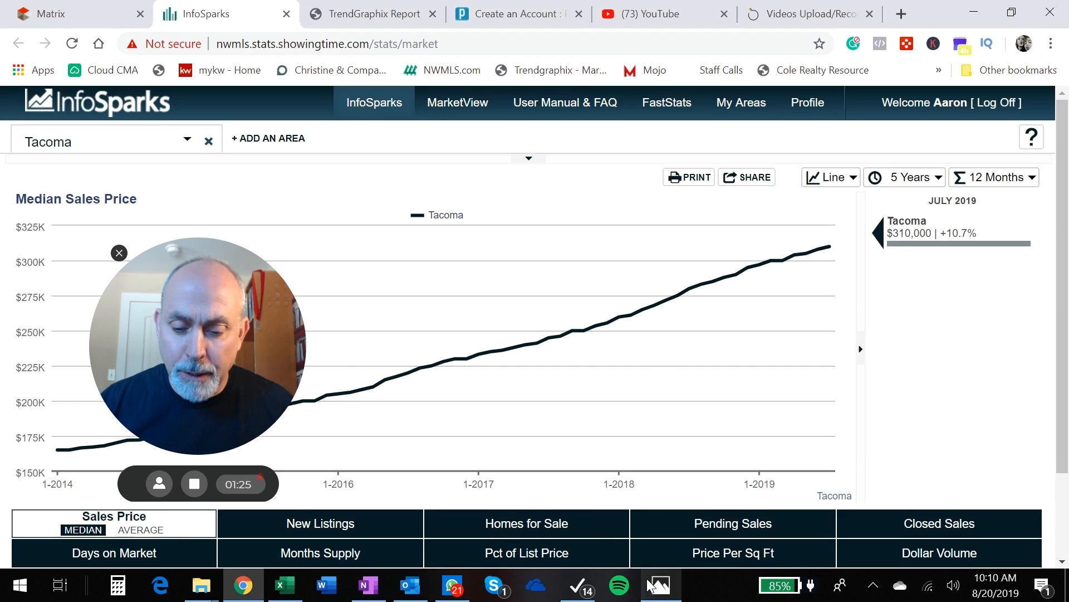
{"action": "left_click", "coordinate": [659, 585]}
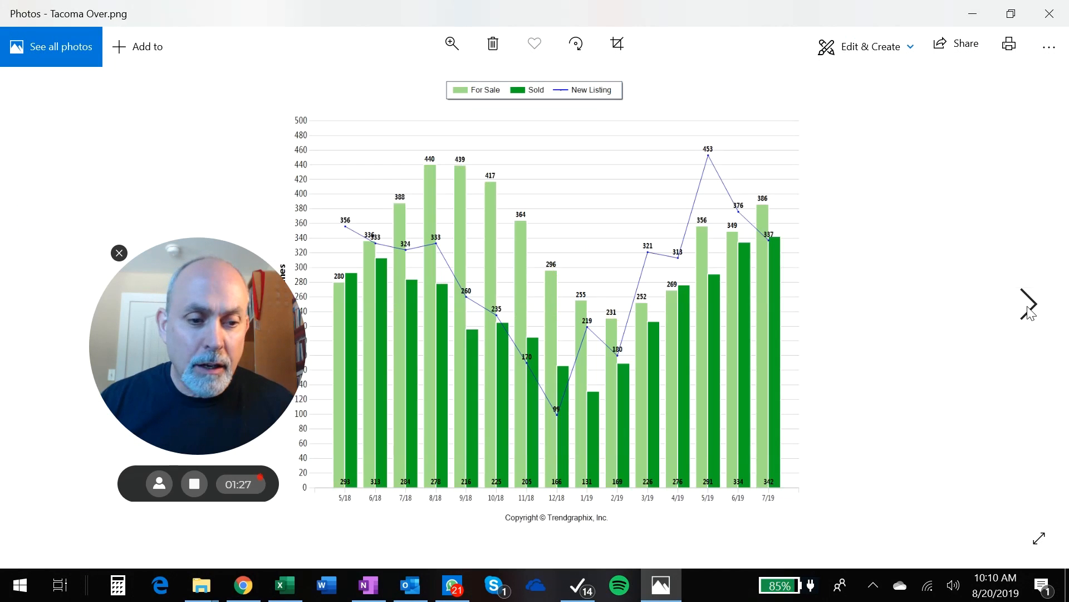
{"action": "left_click", "coordinate": [1028, 304]}
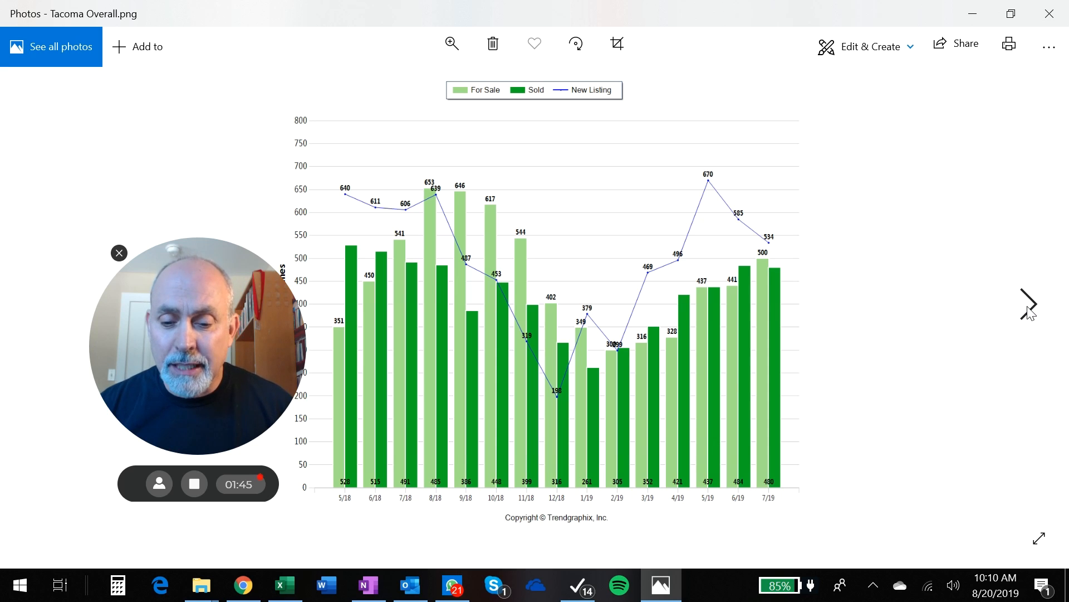
{"action": "mouse_move", "coordinate": [729, 381]}
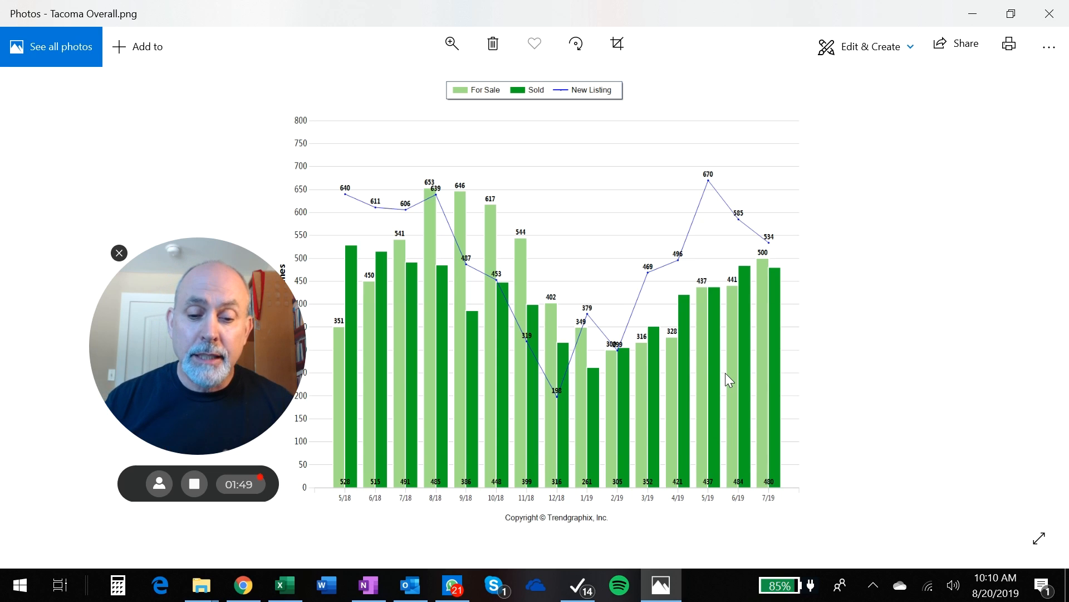
{"action": "mouse_move", "coordinate": [466, 209]}
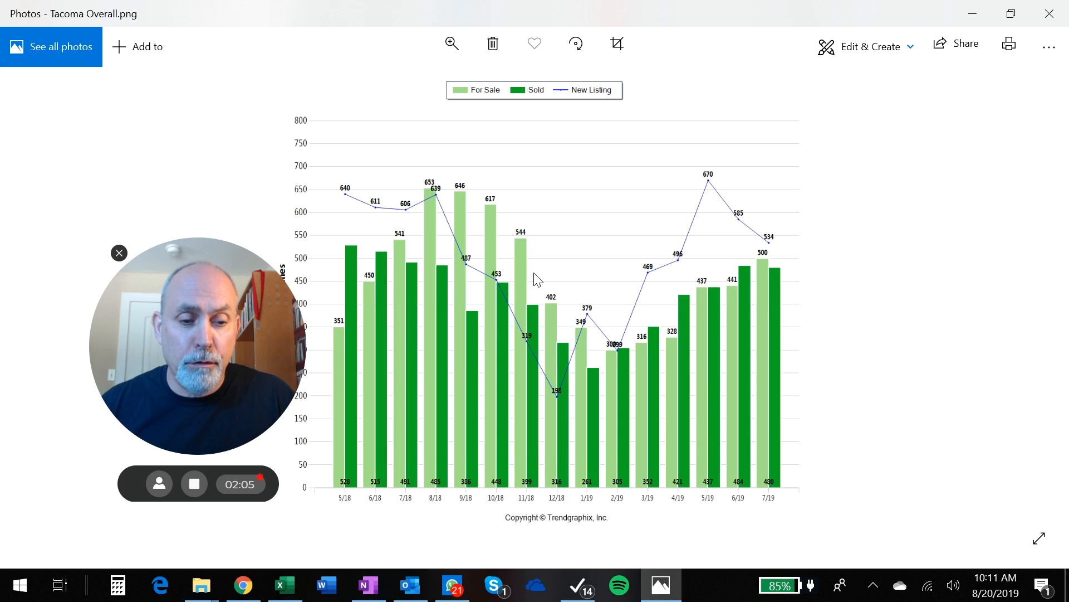
{"action": "mouse_move", "coordinate": [44, 305]}
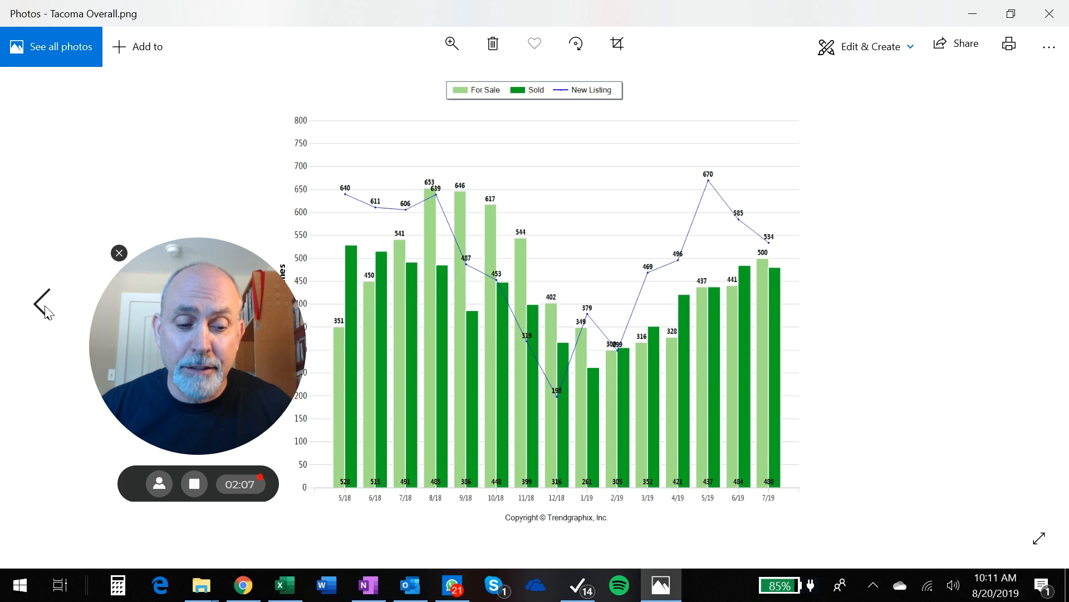